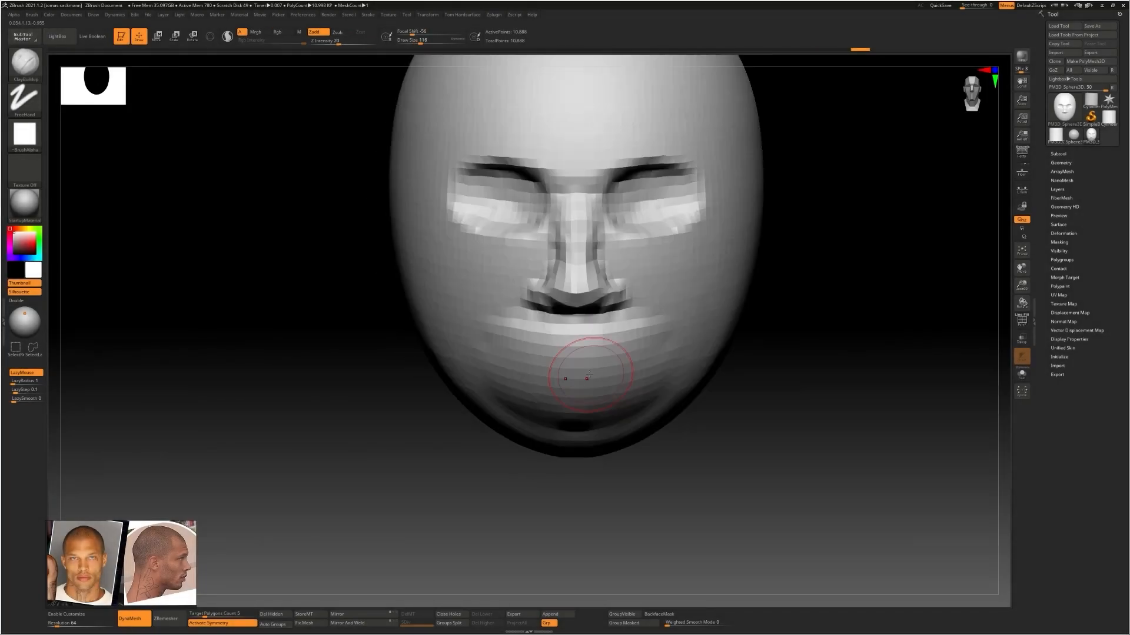
Step: Stroke a sculpting brush over the chin and lower lip to build up their form
{"action": "left_click_drag", "start_coordinate": [591, 375], "coordinate": [641, 315]}
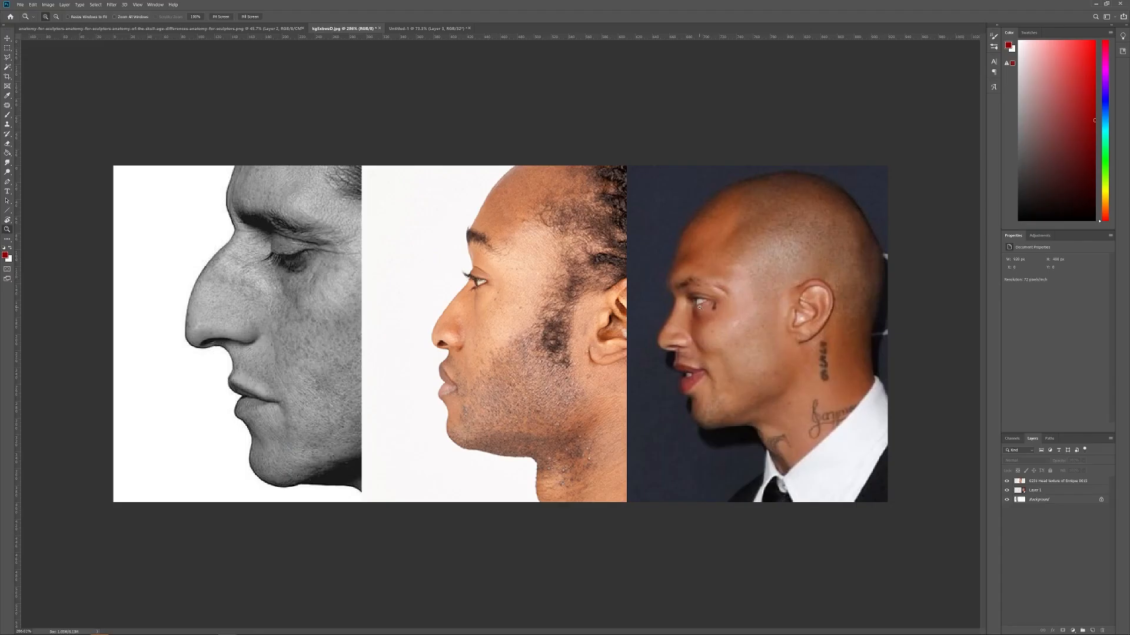
Step: Paint red marks along the nose bridge of the left profile photo
{"action": "left_click_drag", "start_coordinate": [216, 253], "coordinate": [234, 245]}
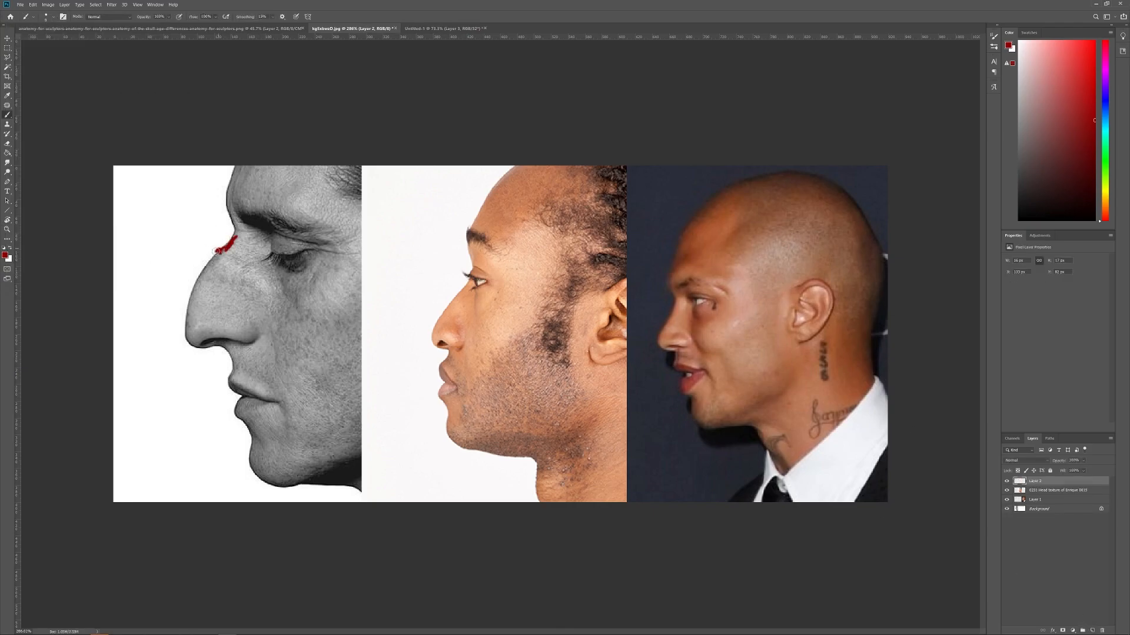
{"action": "left_click_drag", "start_coordinate": [472, 288], "coordinate": [462, 317]}
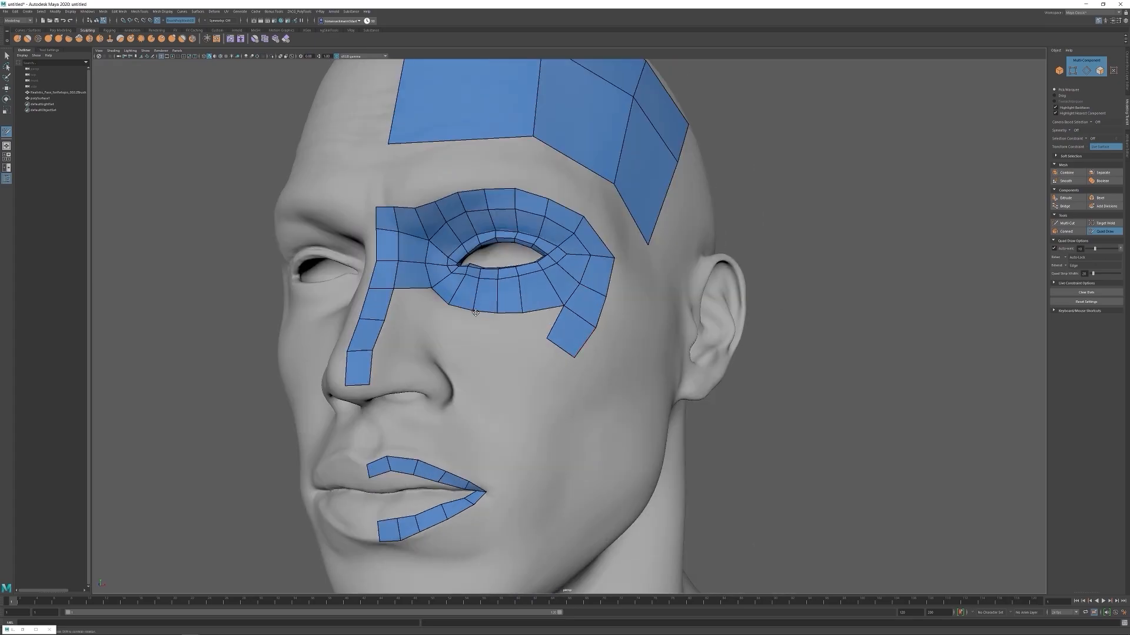
Step: Draw Quad Draw polygon strips wrapping around the nostril and nasal ala
{"action": "left_click_drag", "start_coordinate": [475, 314], "coordinate": [565, 357]}
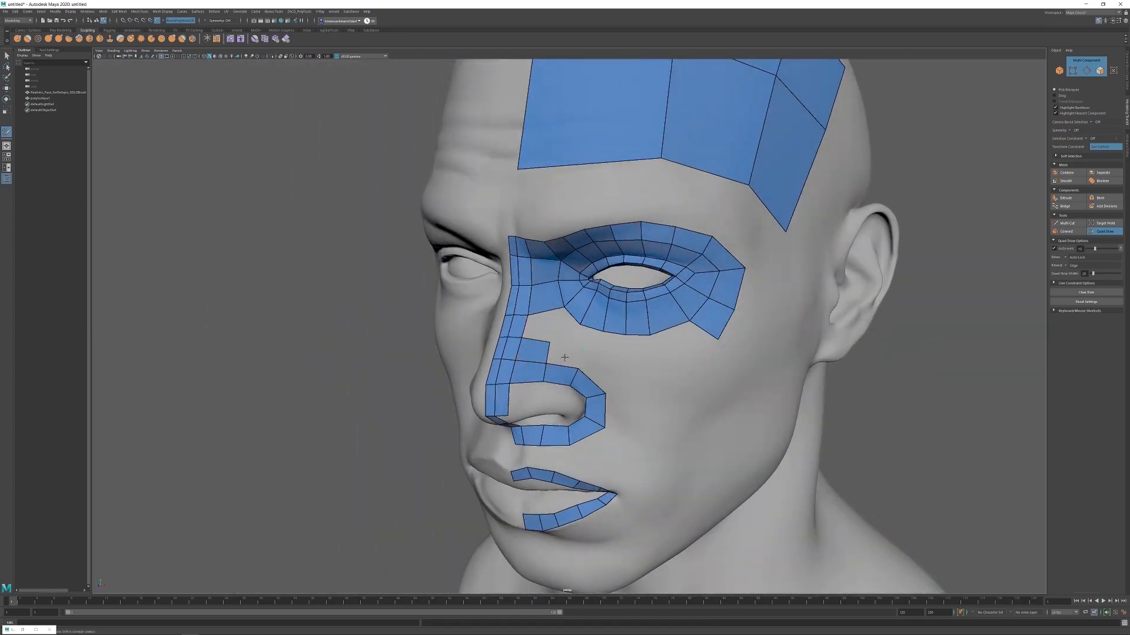